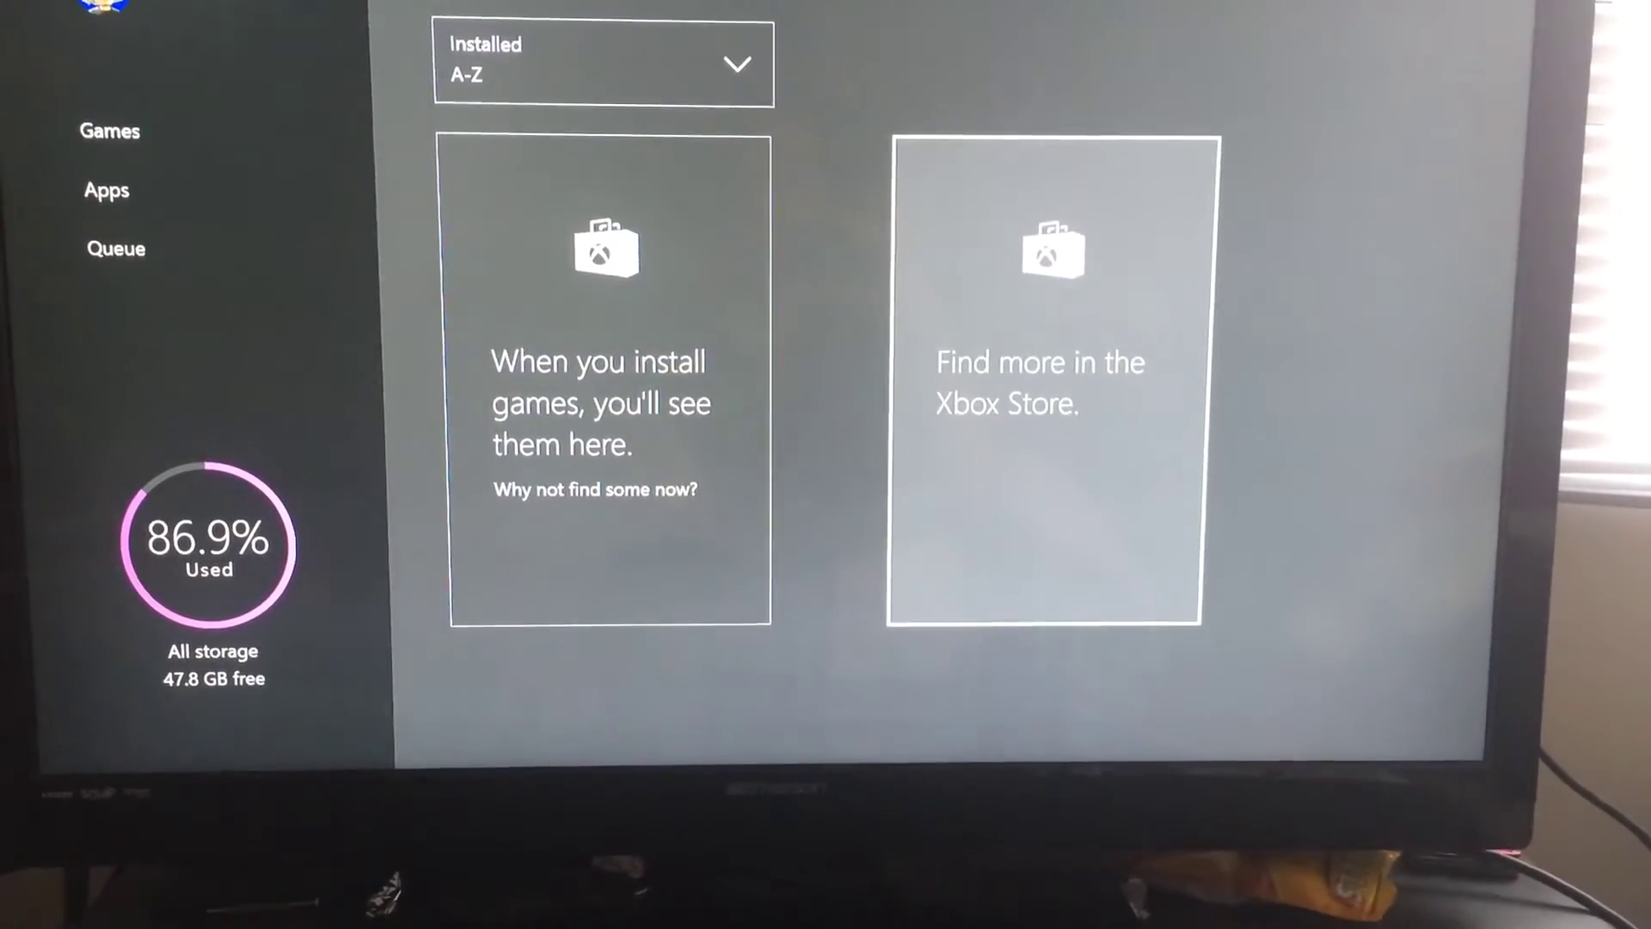
Step: View installed games, then the empty install Queue with Cortana's introduction panel alongside
left_click(106, 190)
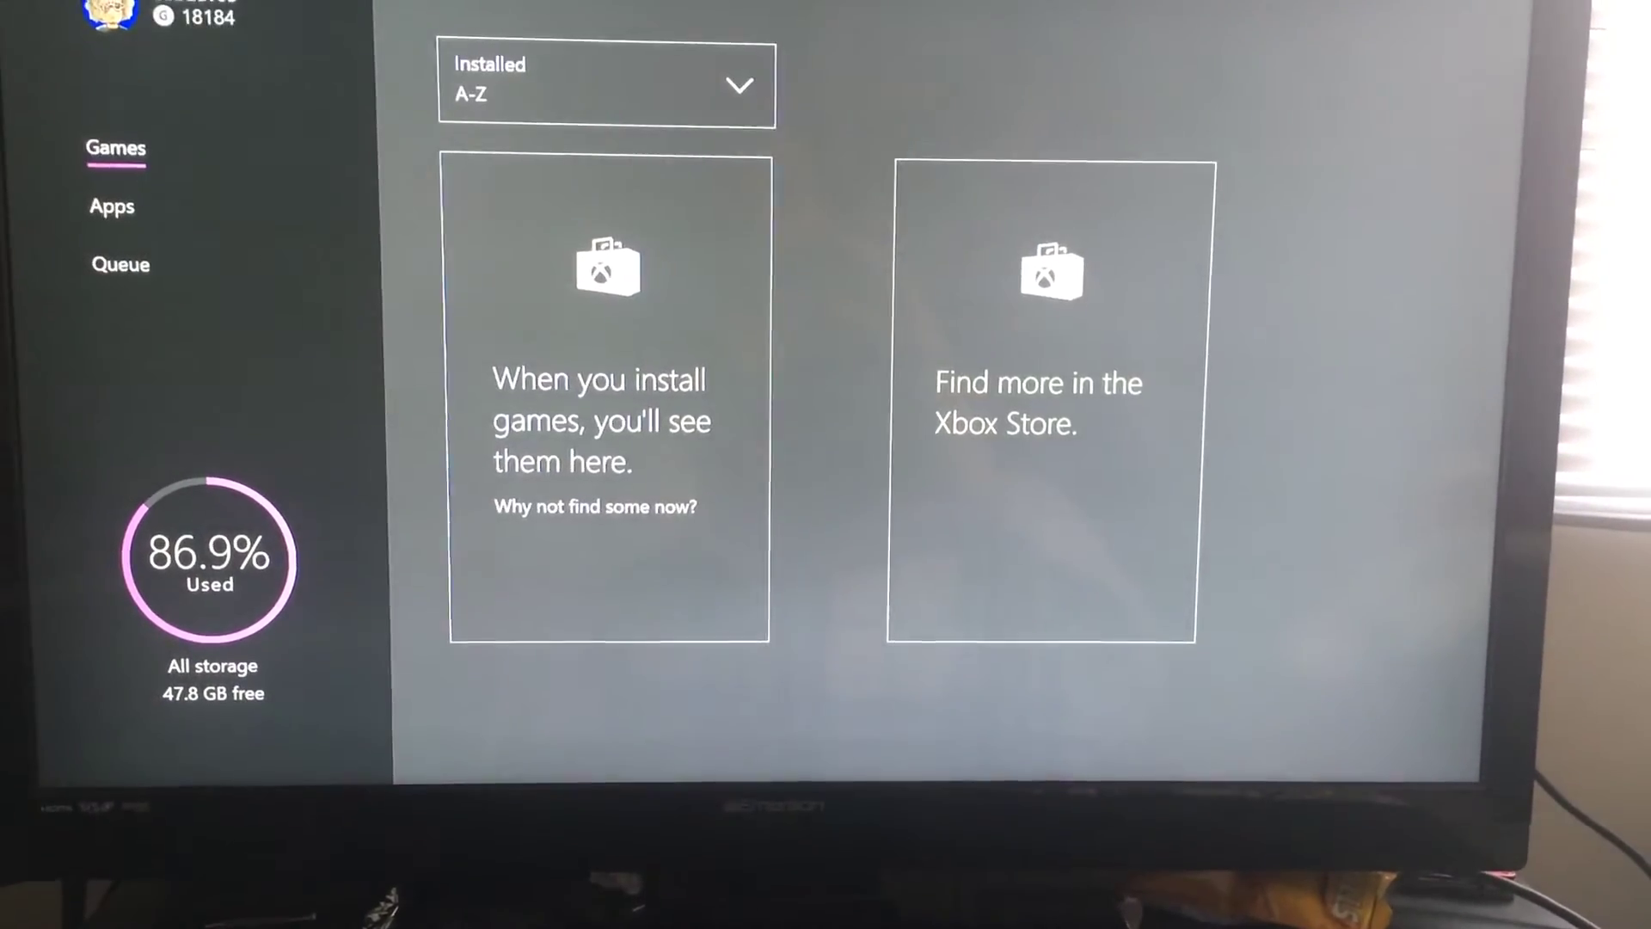
left_click(119, 264)
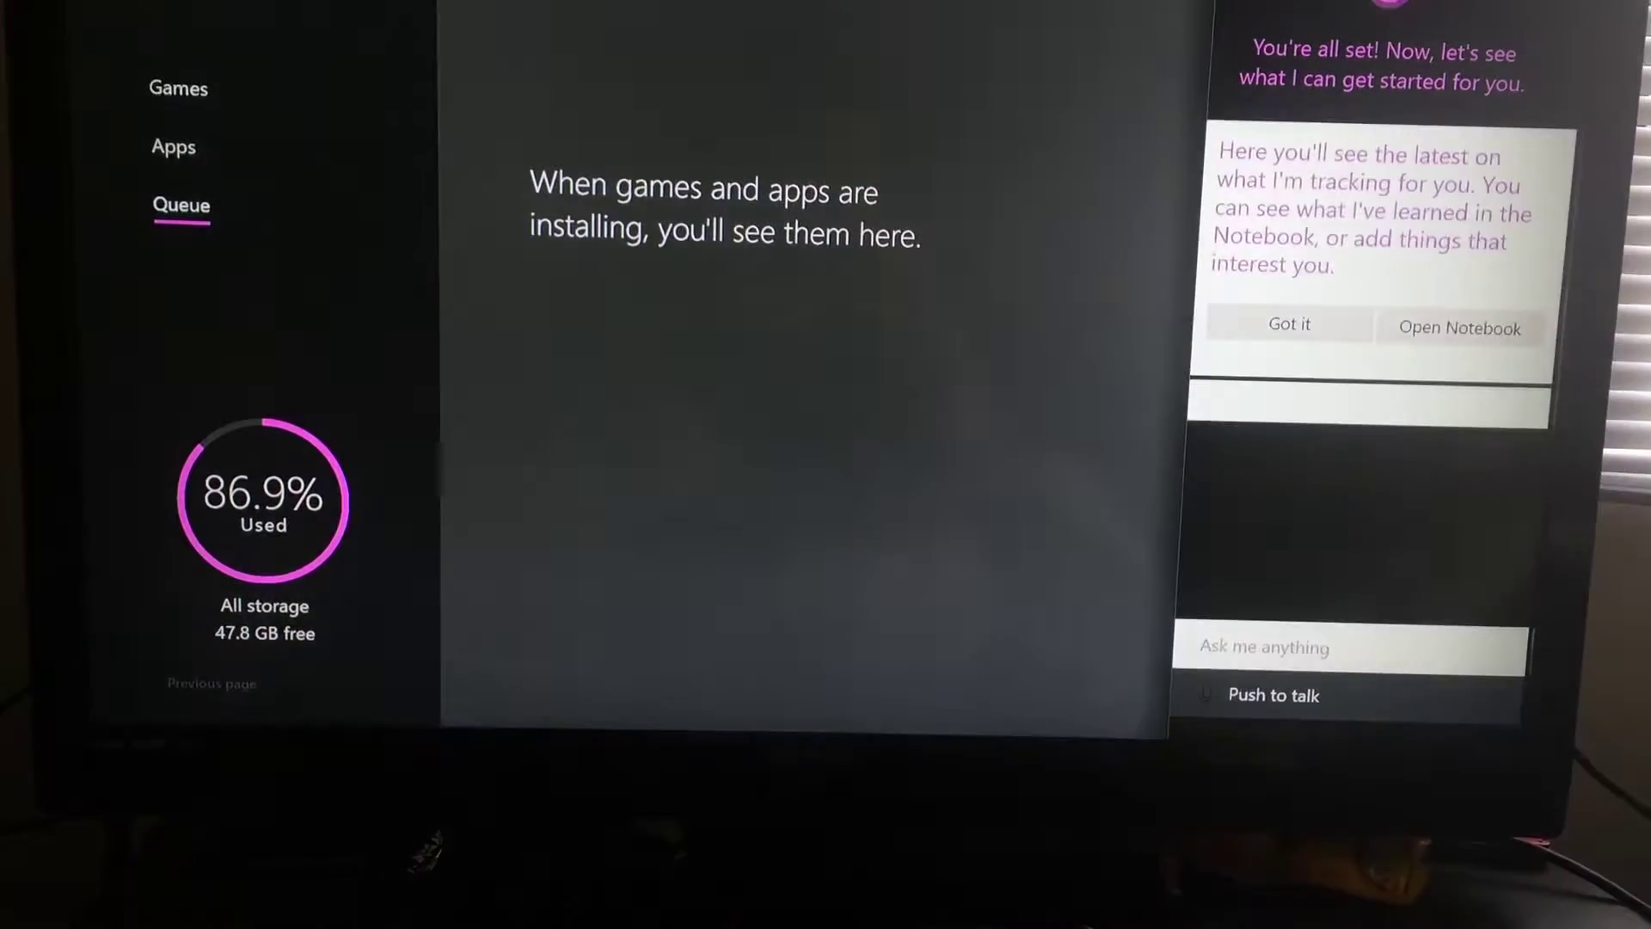
left_click(1289, 326)
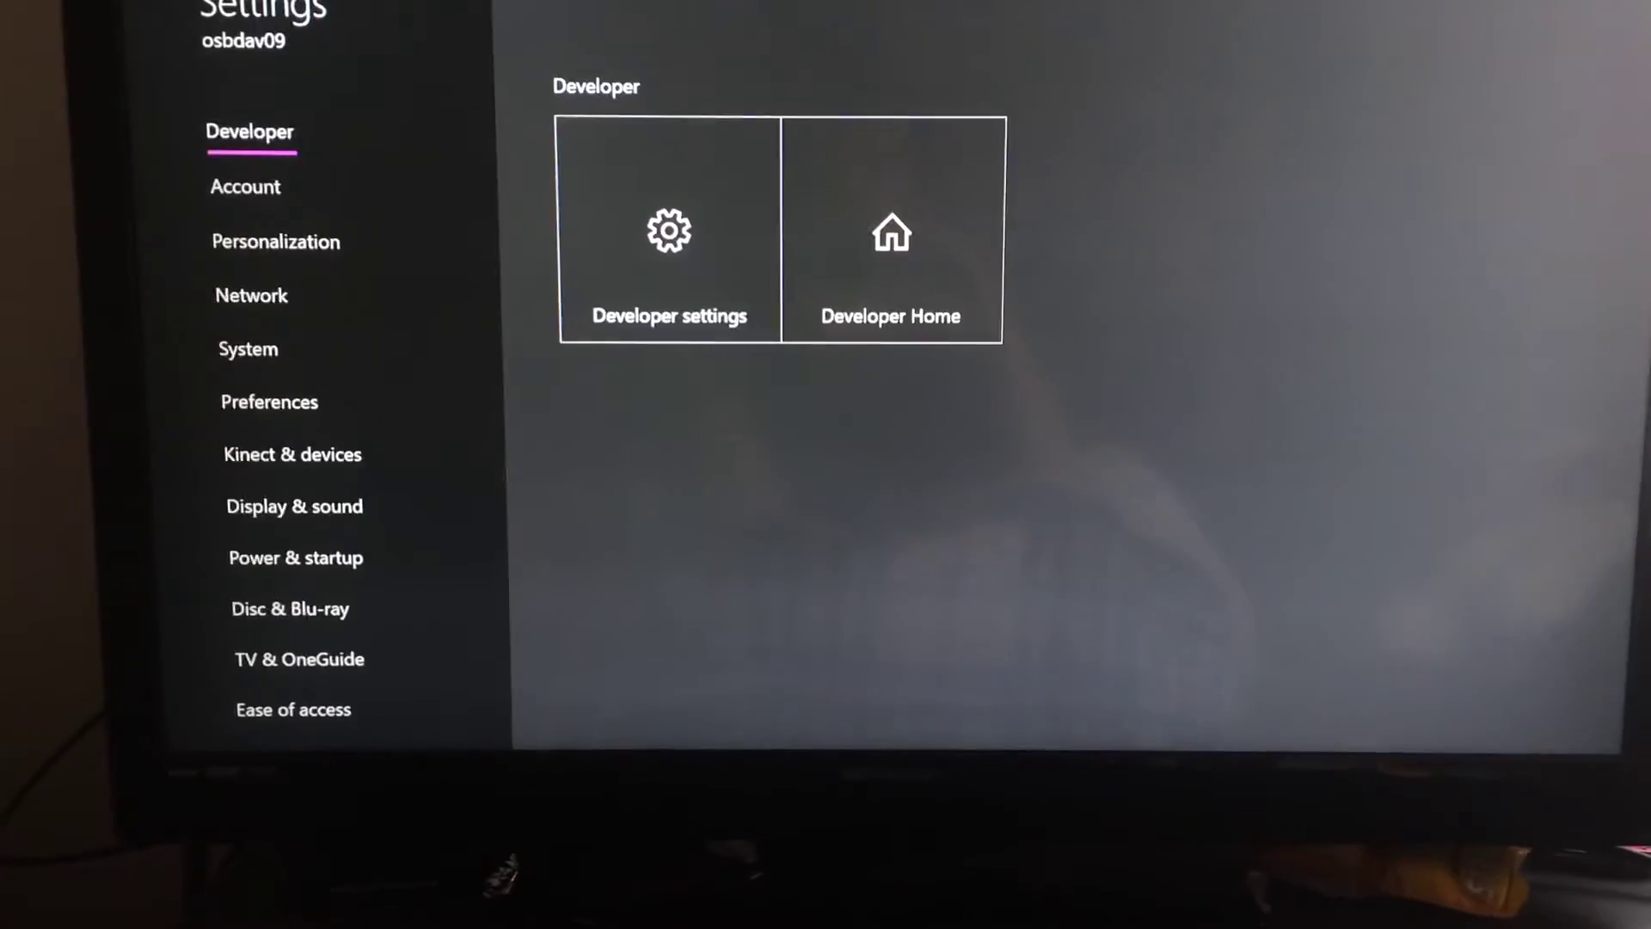
Step: Go into Settings and reach the Developer section with Developer settings and Developer Home
left_click(669, 241)
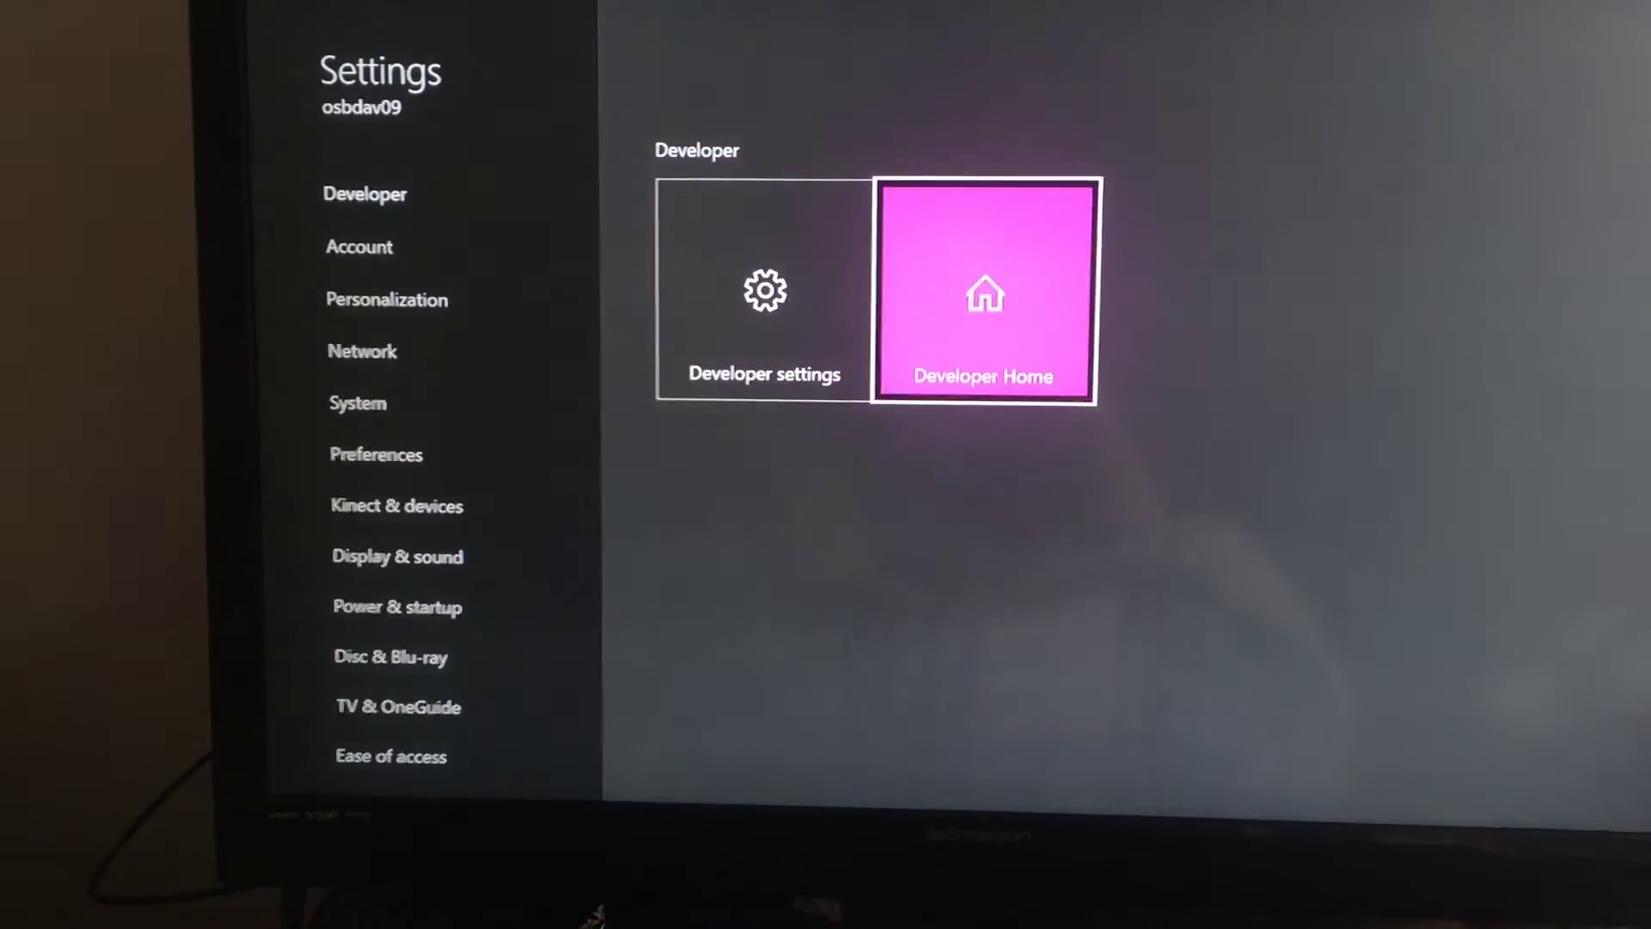
left_click(983, 297)
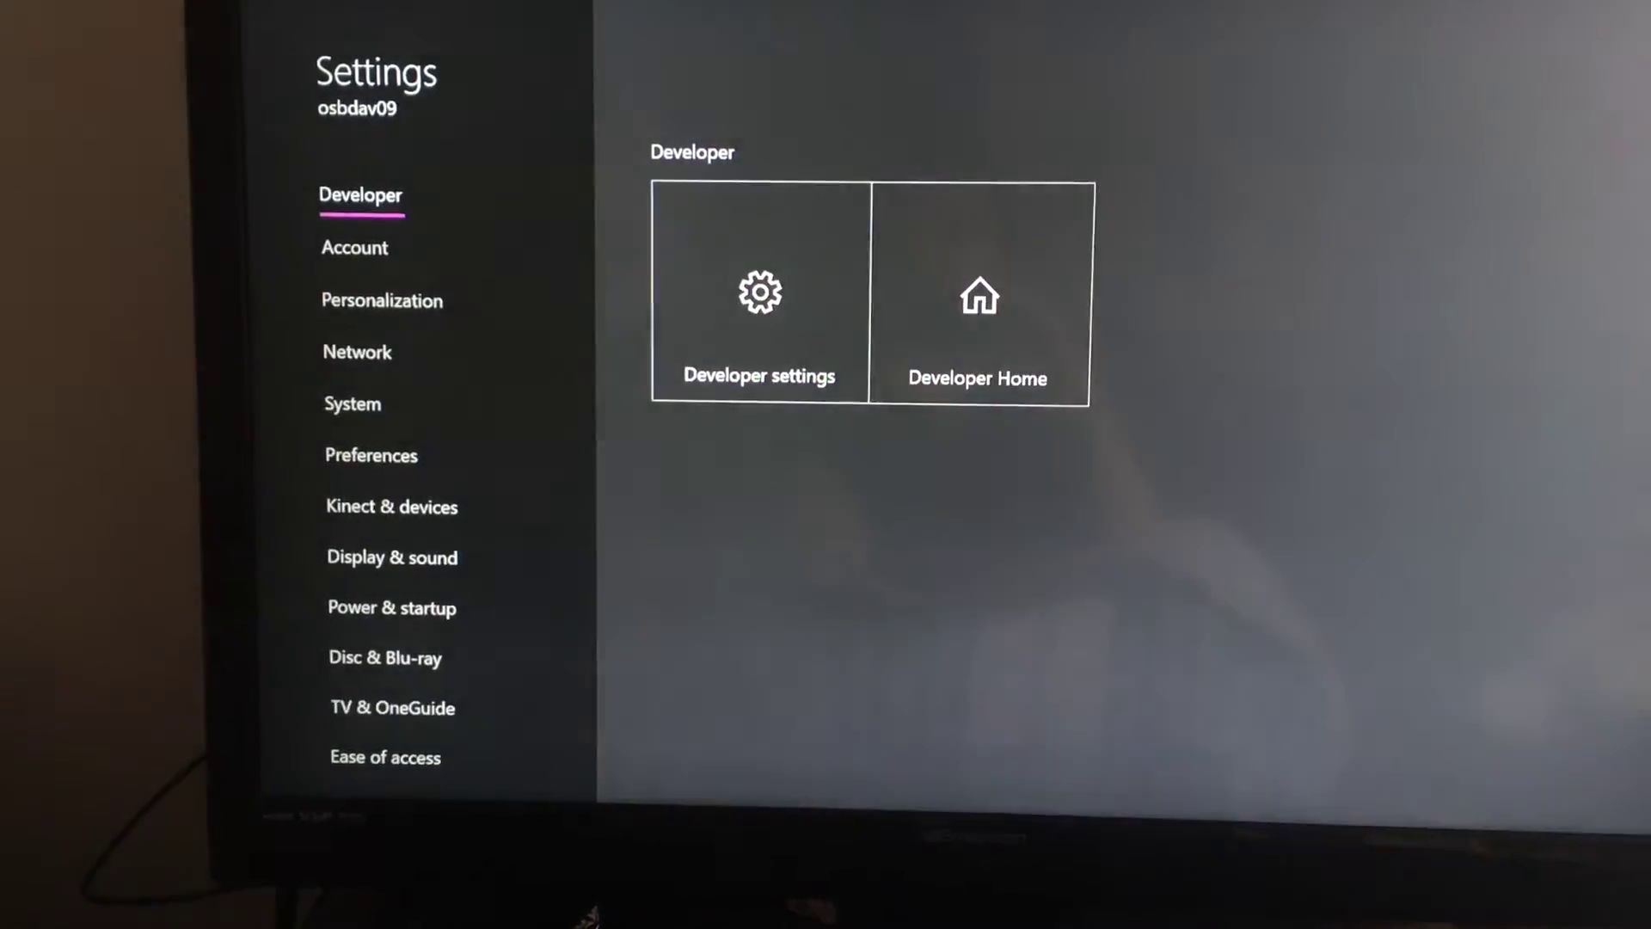
Step: Browse Personalization, then Preferences, highlighting the Game DVR & streaming tile
left_click(355, 247)
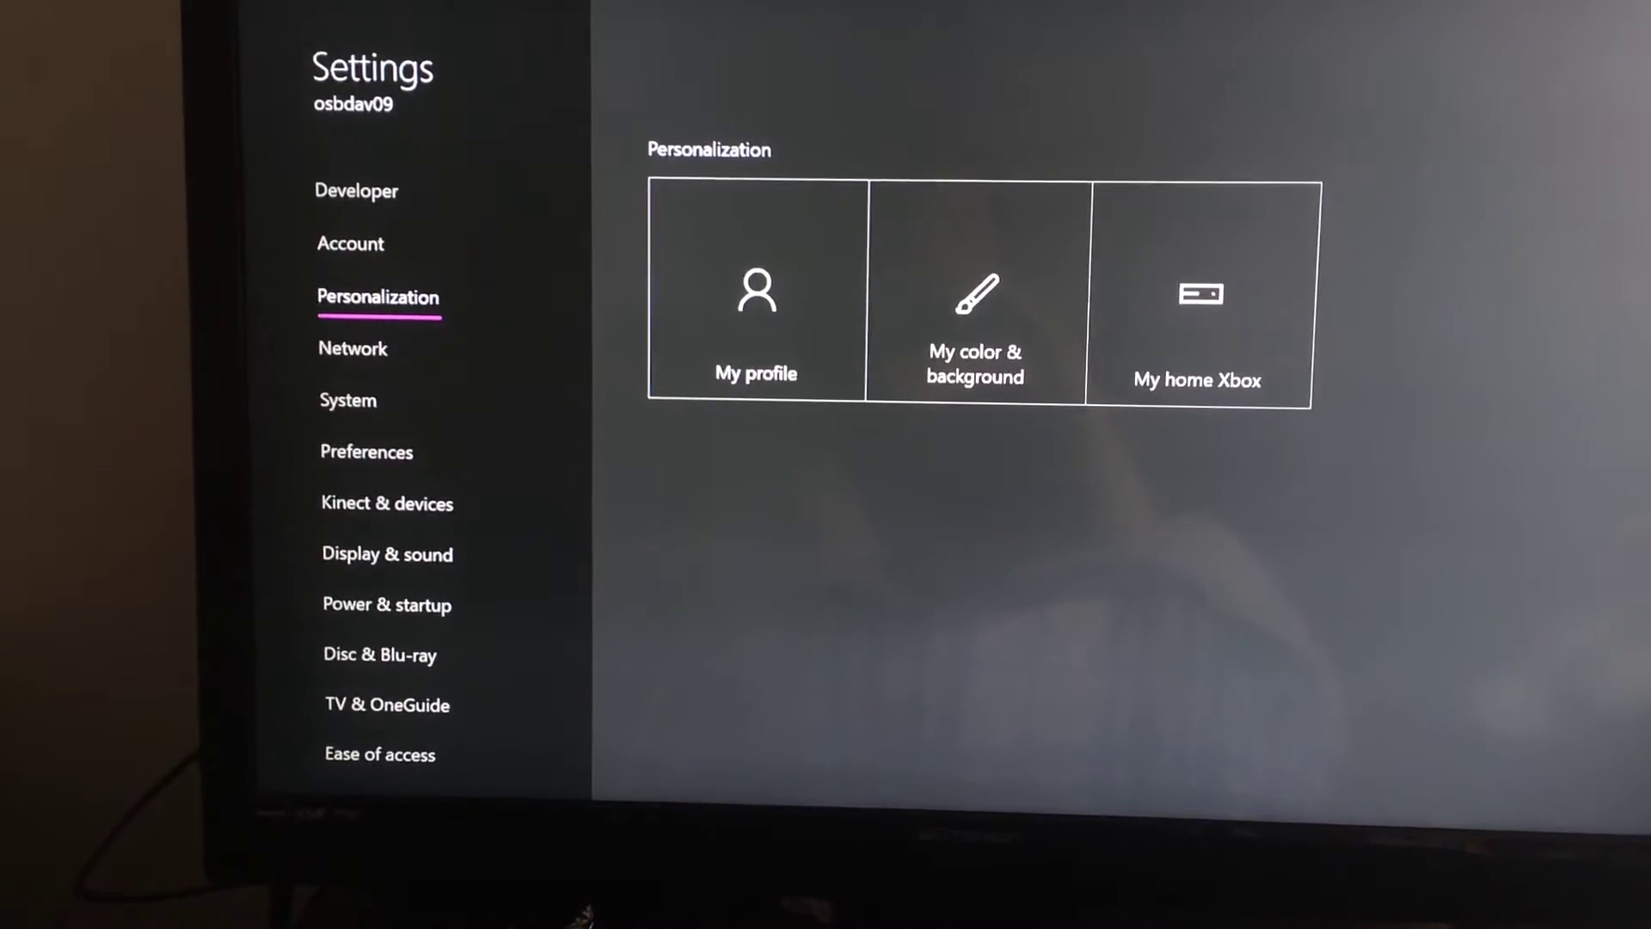
left_click(346, 400)
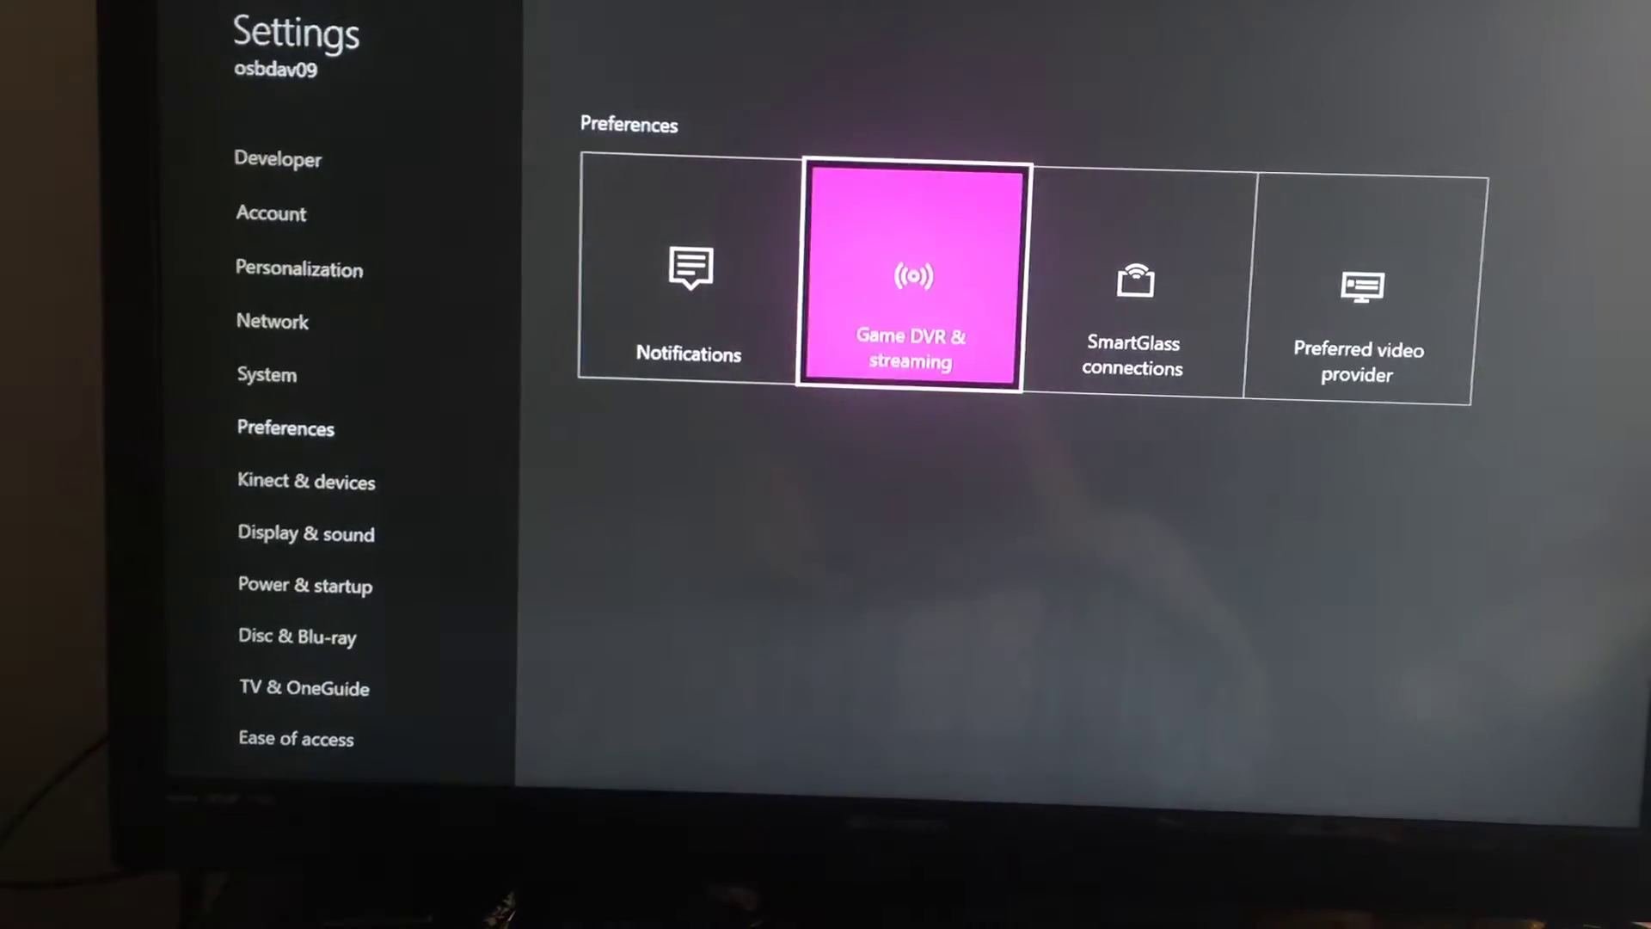
left_click(913, 275)
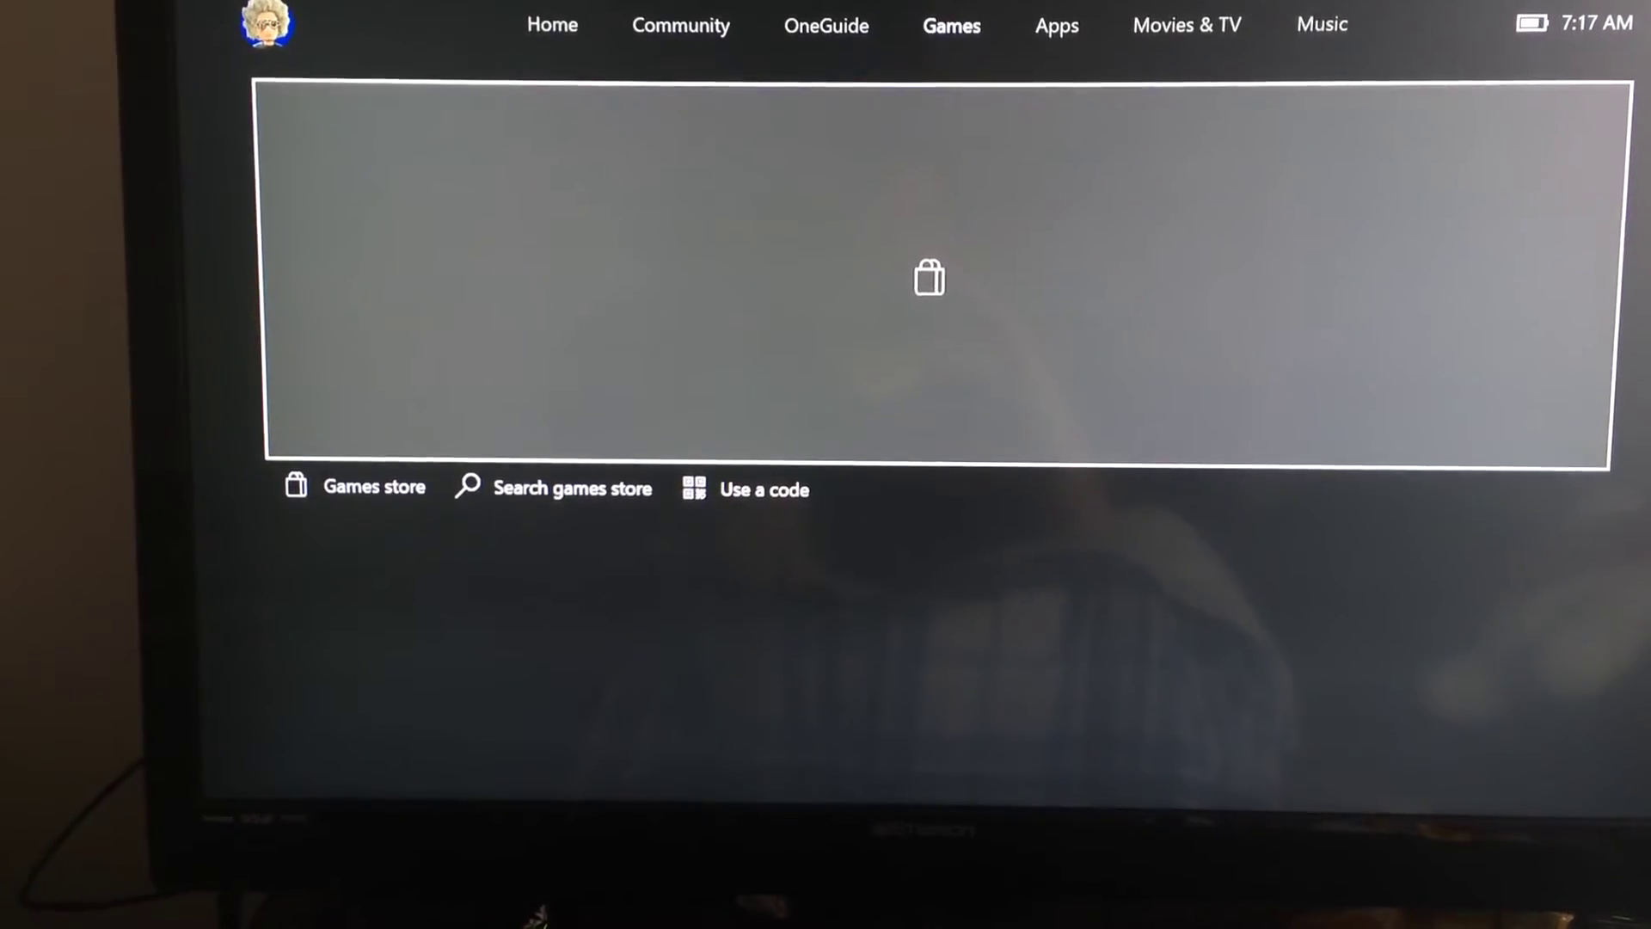
Step: Switch to the Games hub with games store, store search and code redemption
left_click(1060, 25)
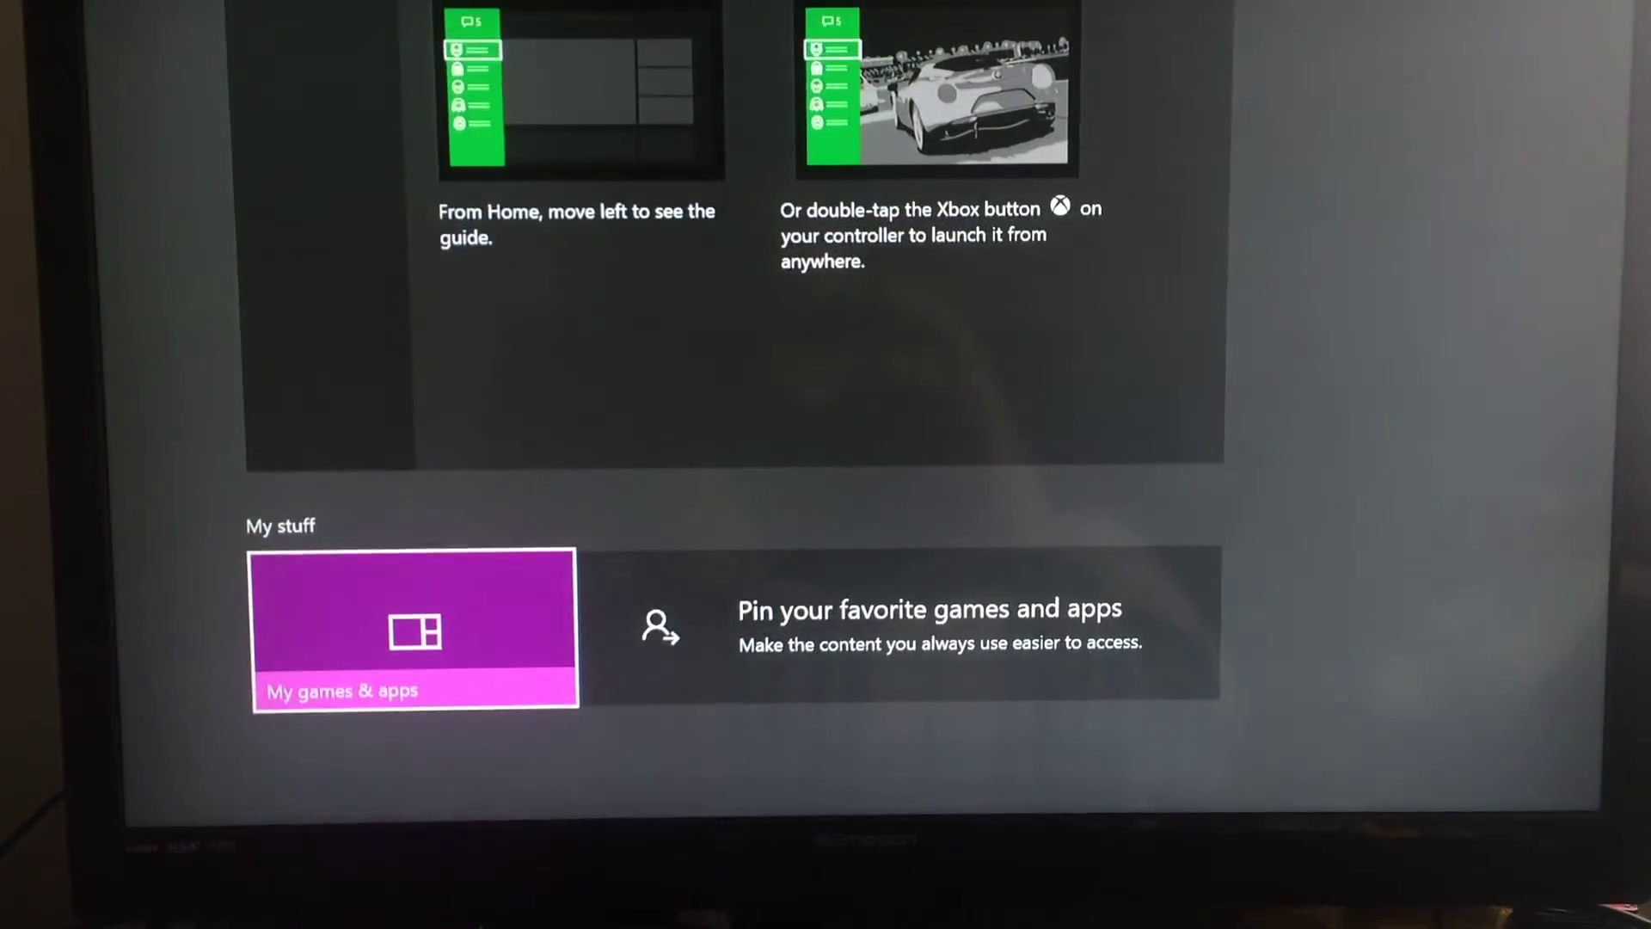
Step: From Home's My stuff area, enter the My games & apps collection
left_click(413, 635)
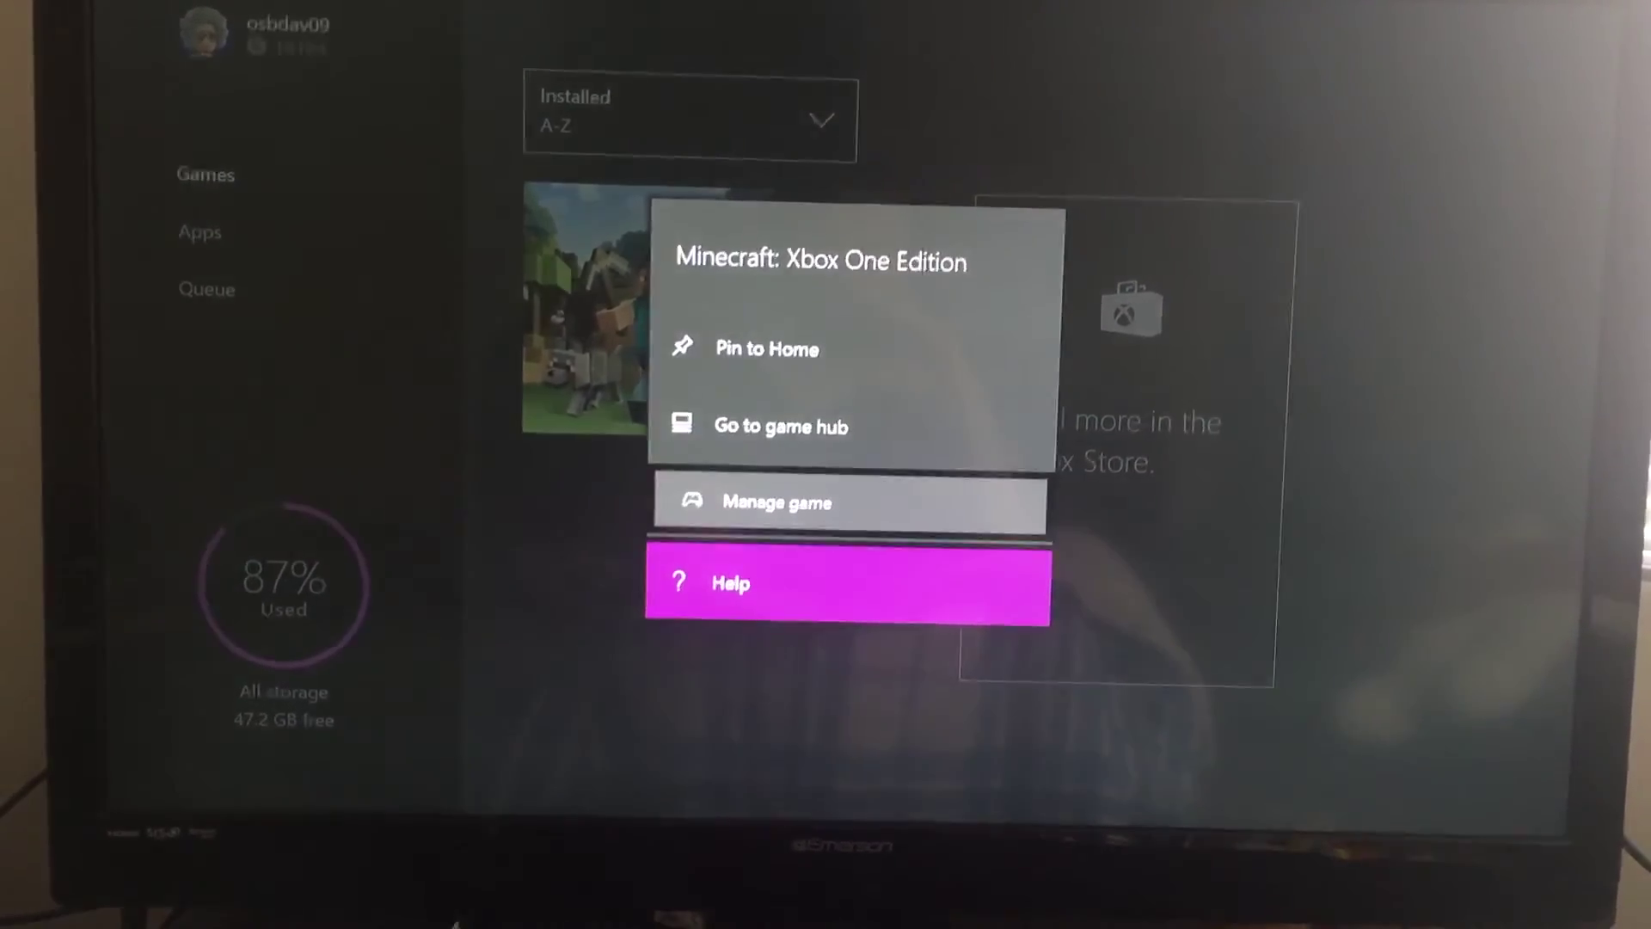
Step: Manage Minecraft: Xbox One Edition, dismiss the couldn't-start error, and attempt to launch it again
left_click(777, 502)
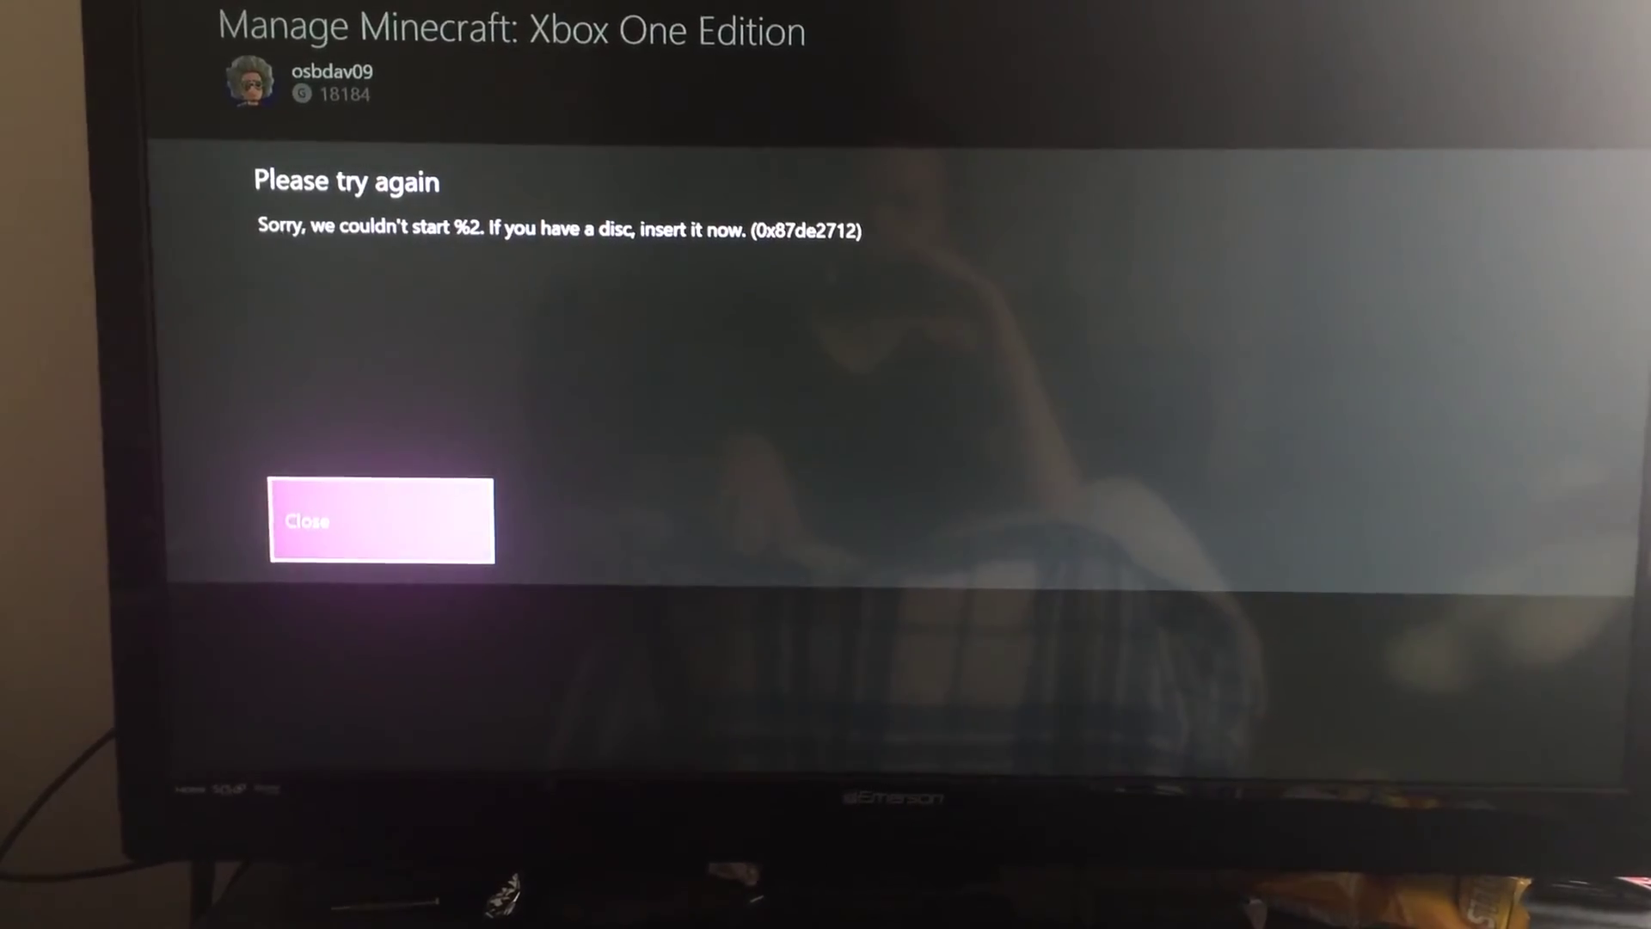
left_click(381, 521)
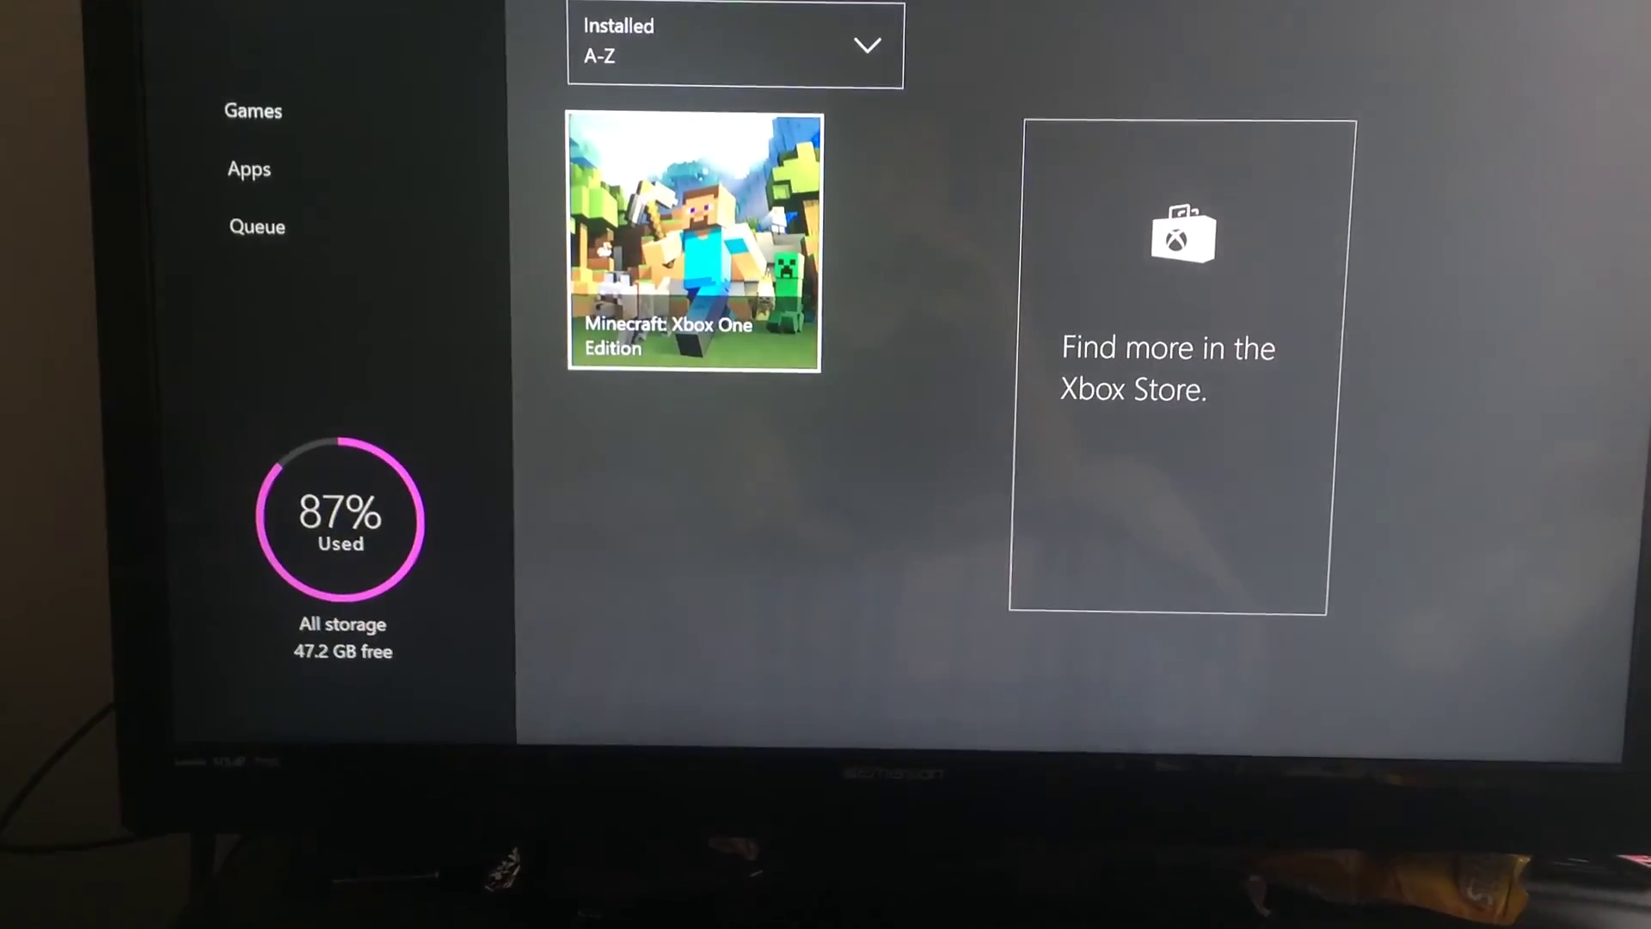
left_click(696, 245)
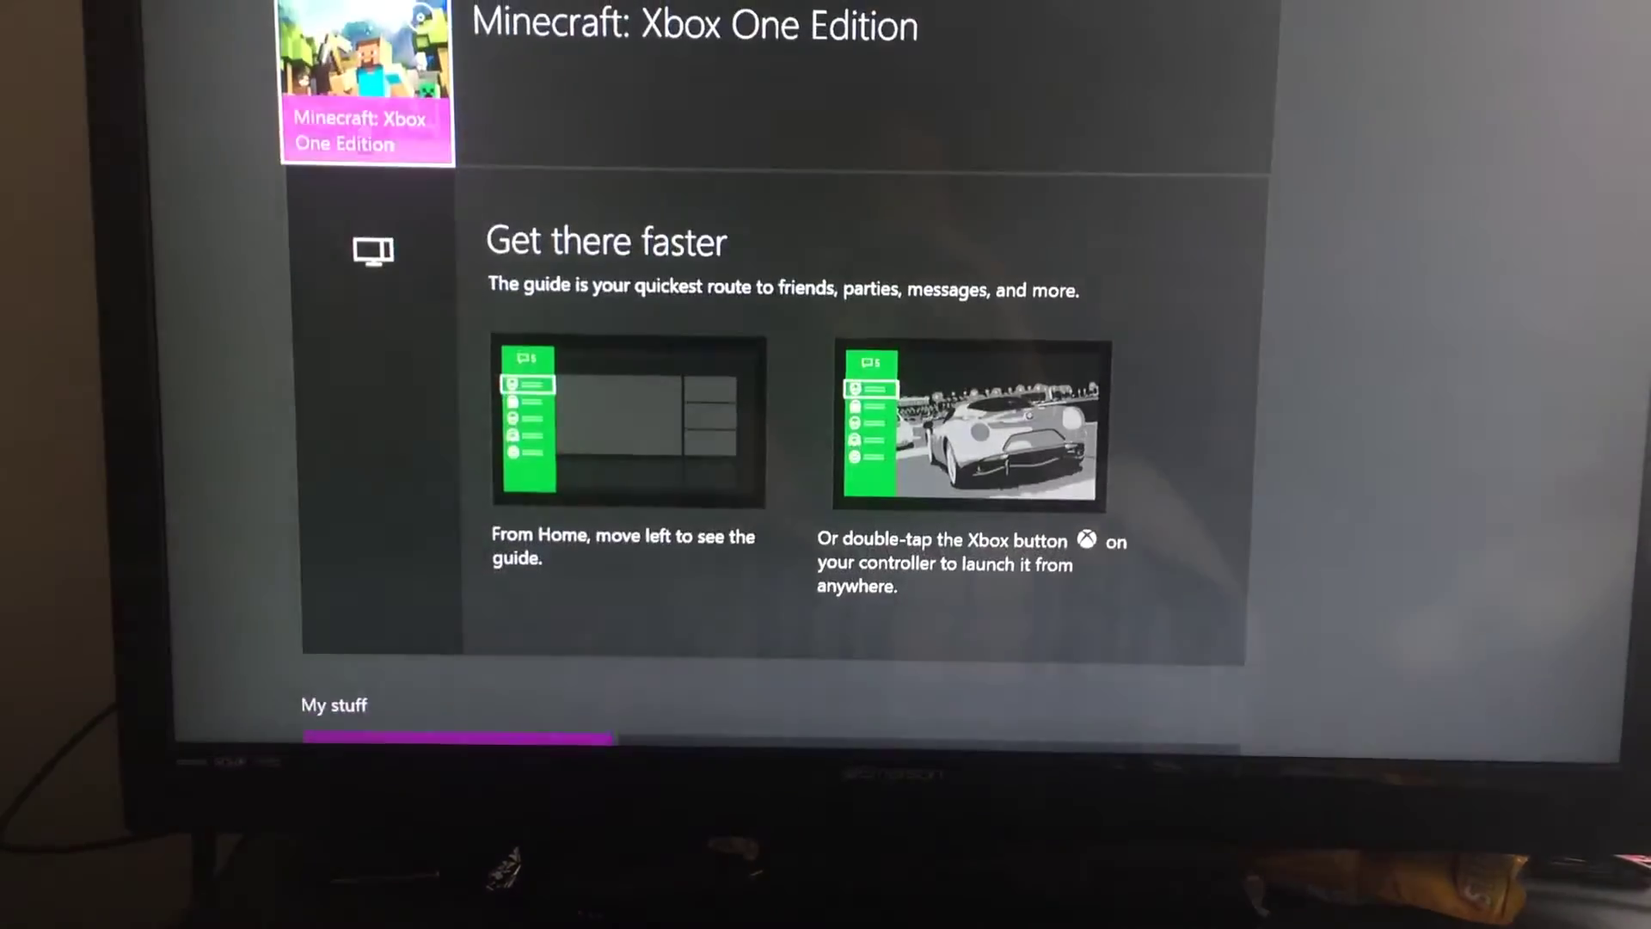